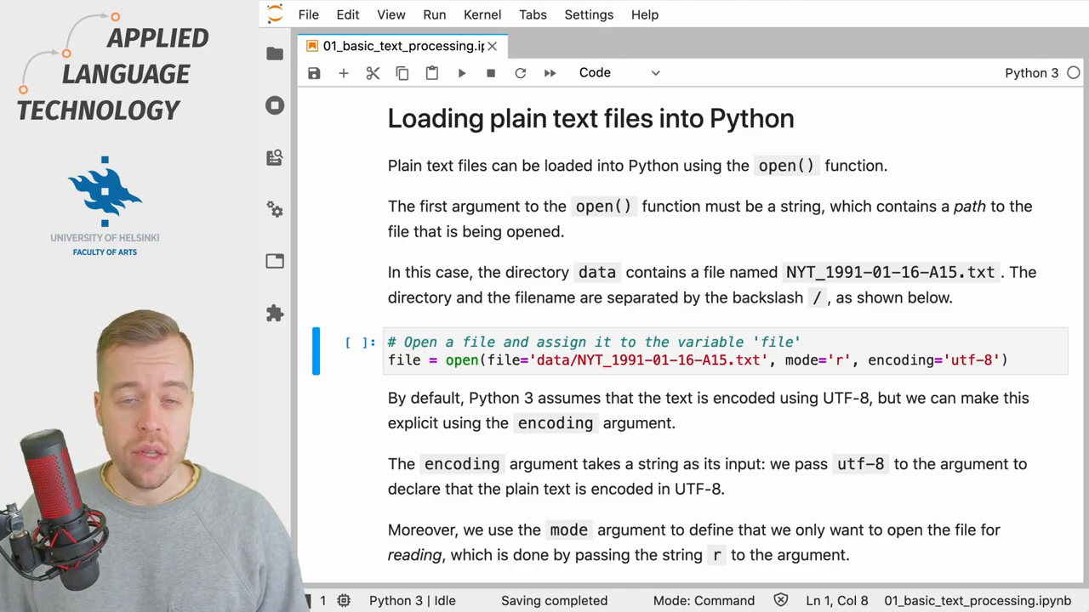
Run the cell opening data/NYT_1991-01-16-A15.txt for reading as UTF-8 into file
left_click(619, 71)
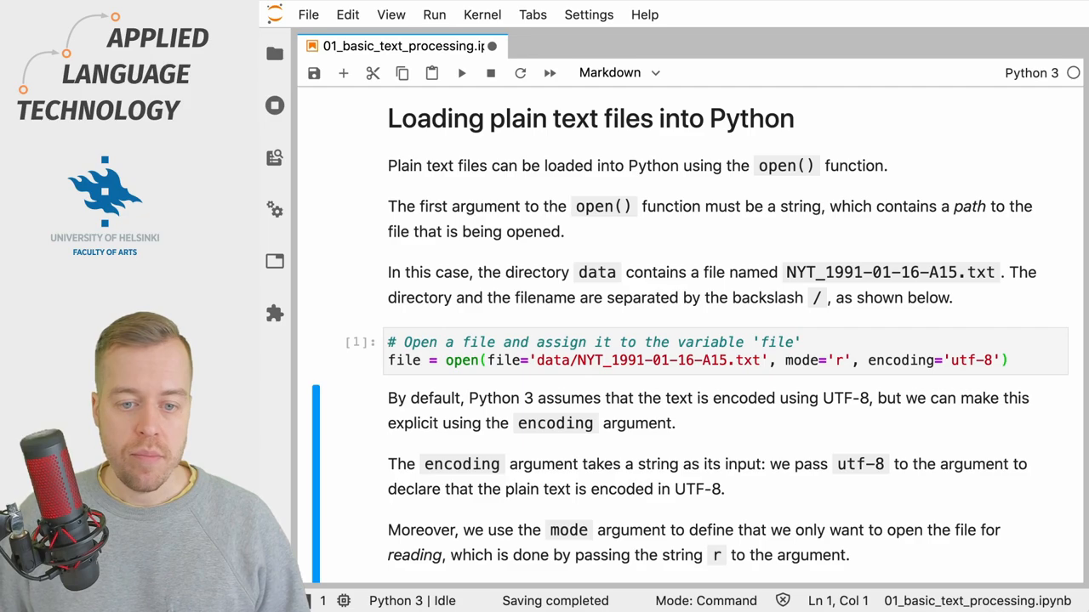
Scroll to the cell evaluating file to see its TextIOWrapper with name, mode and encoding
scroll("down", 3)
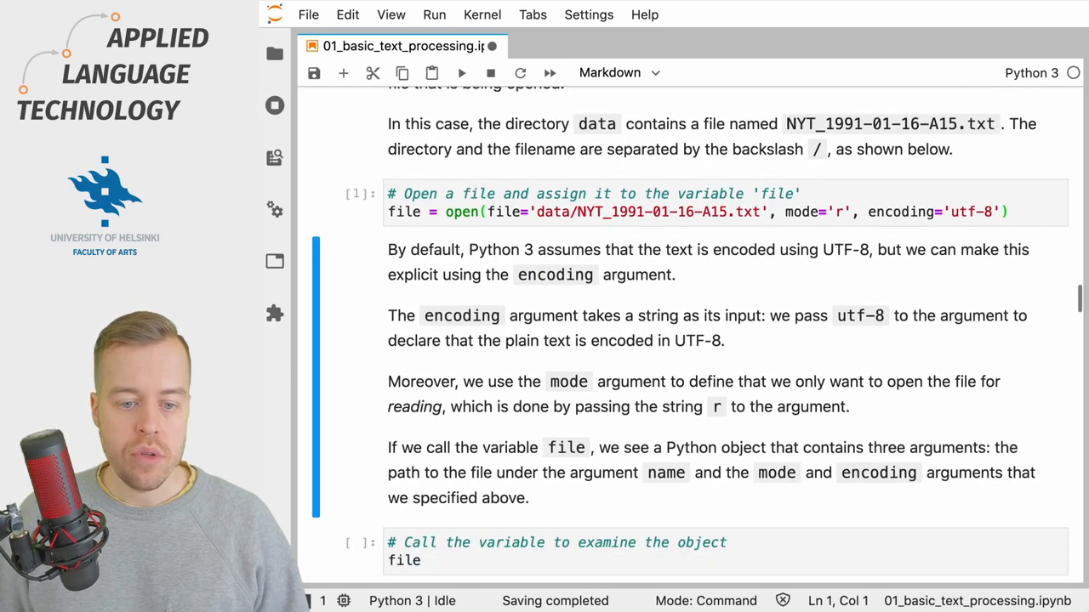
scroll("down", 3)
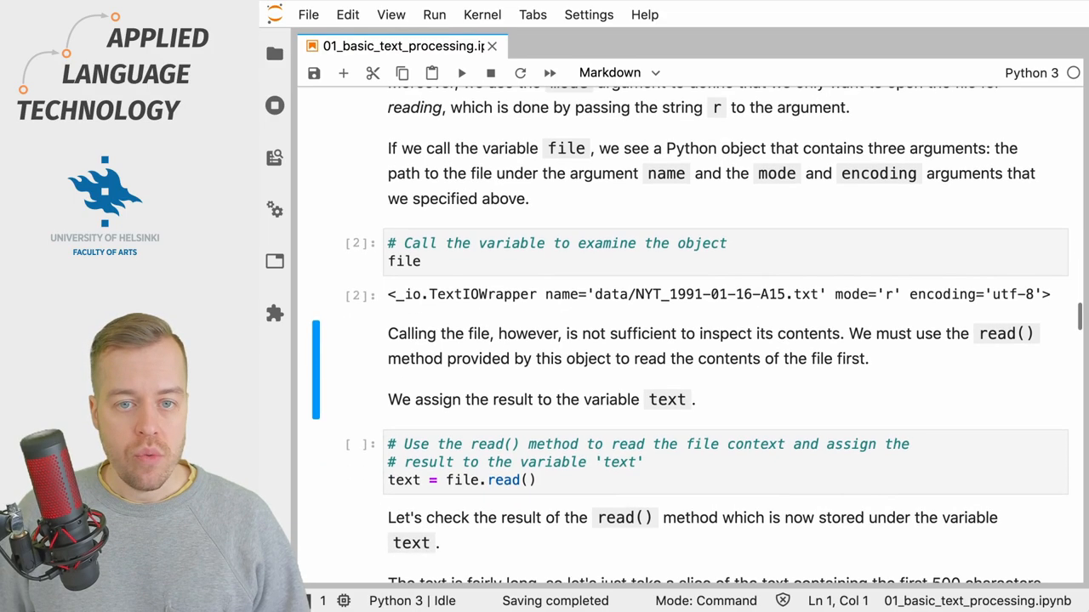
Run the cell storing file.read() in the variable text
scroll("down", 3)
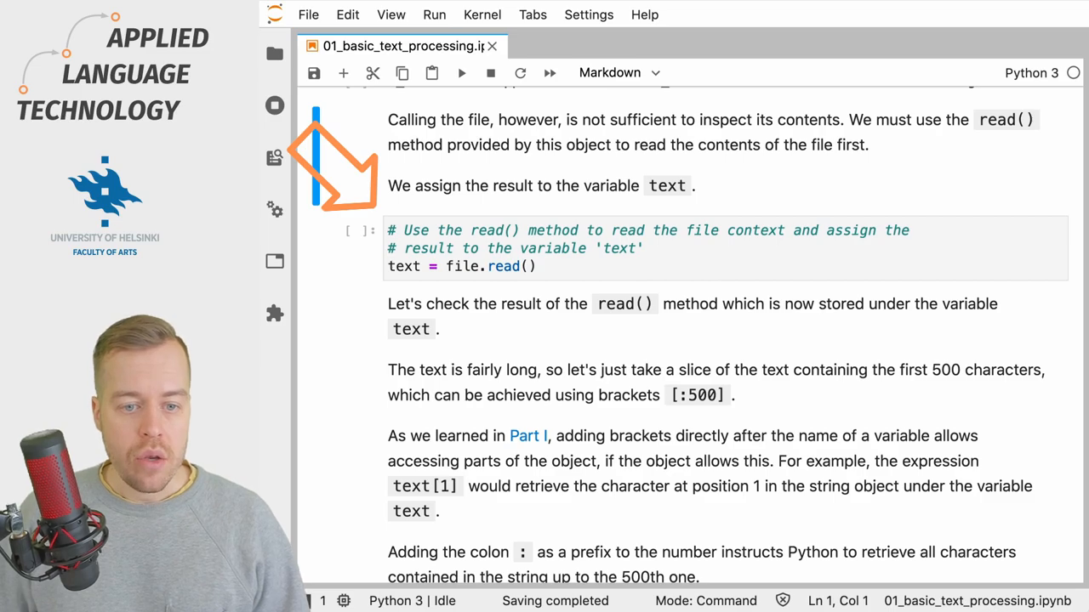
left_click(620, 72)
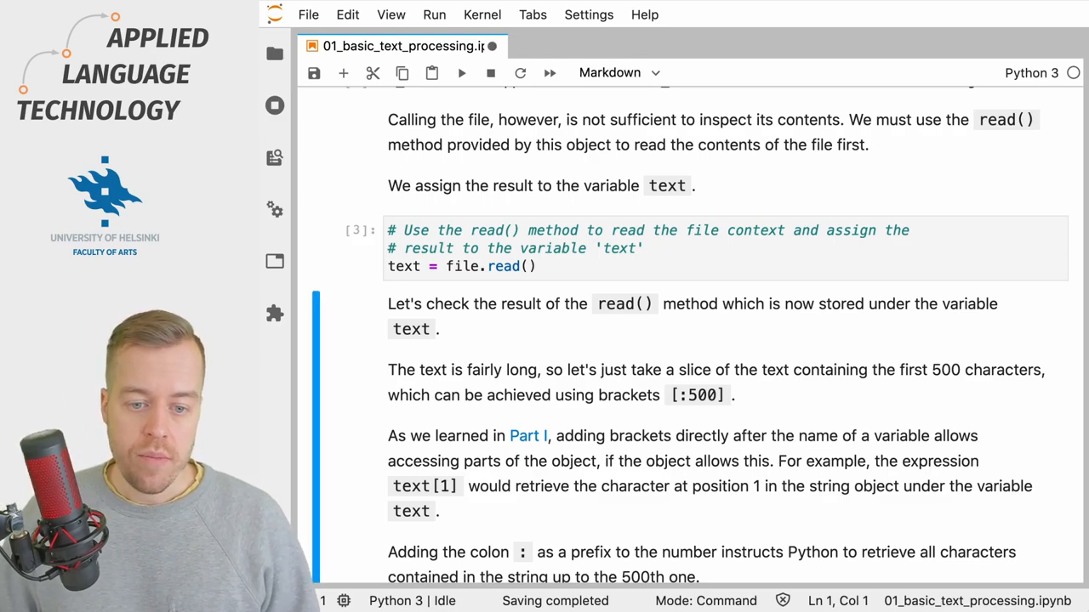
Scroll to the text[:500] output showing the headline with stray \ufeff and \n sequences
scroll("down", 3)
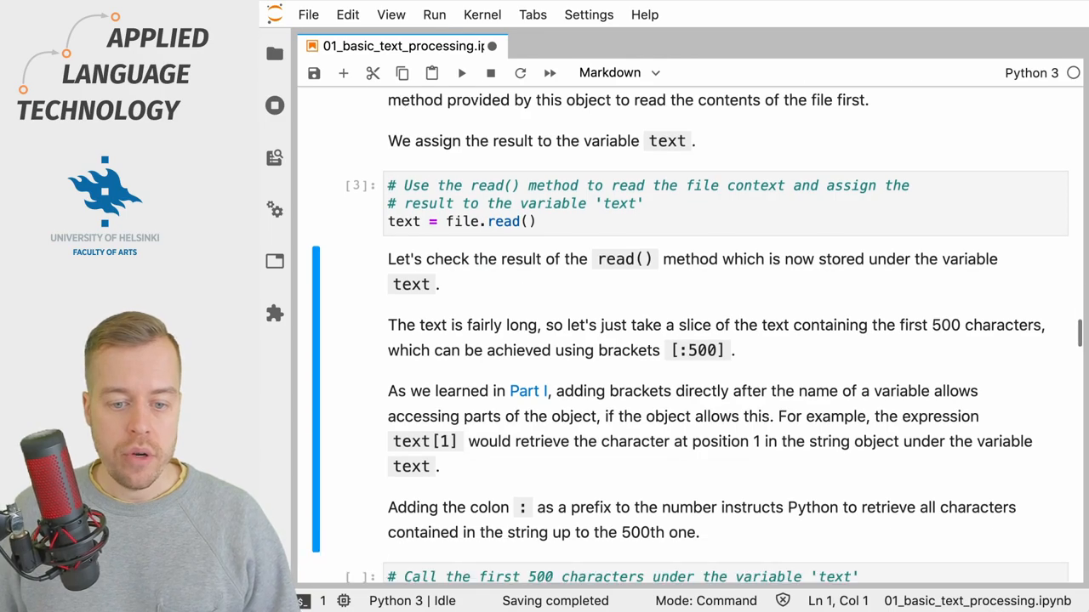
scroll("down", 3)
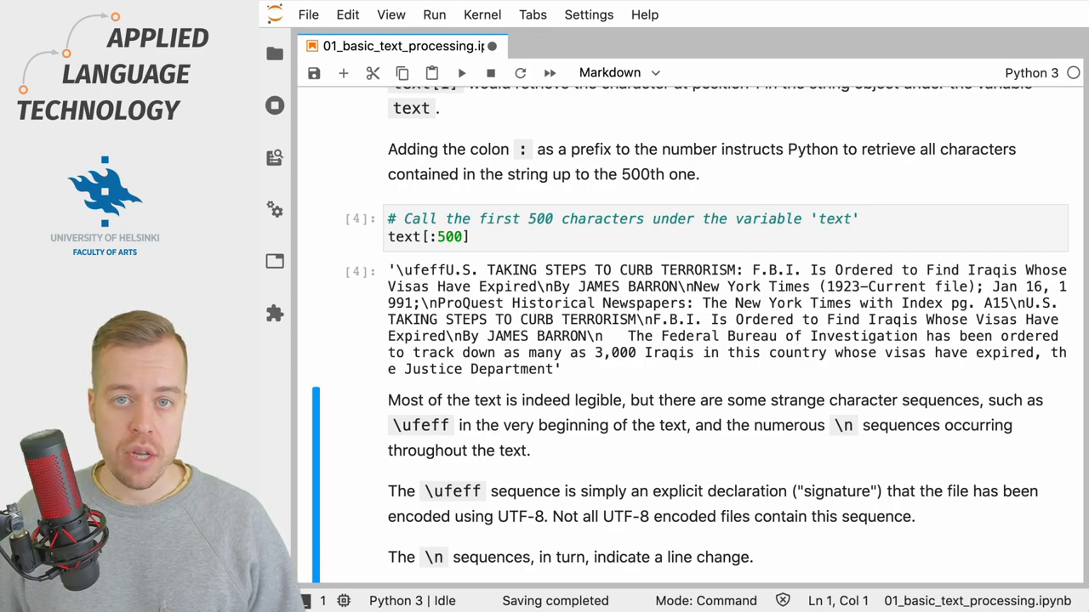
scroll("down", 3)
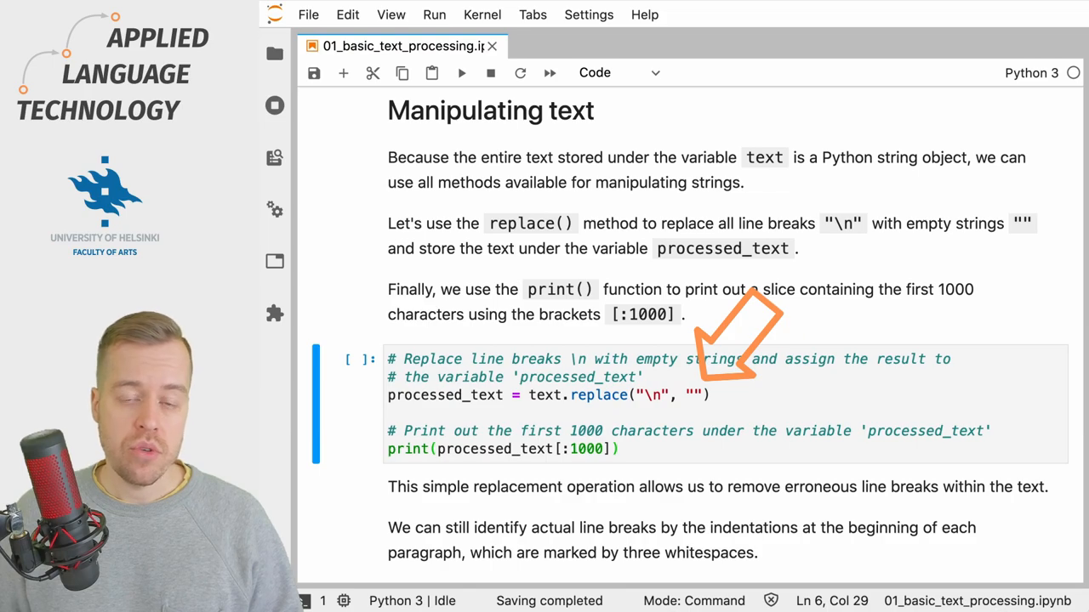
Run the replace() cell, printing processed_text[:1000] without the \n sequences
left_click(463, 71)
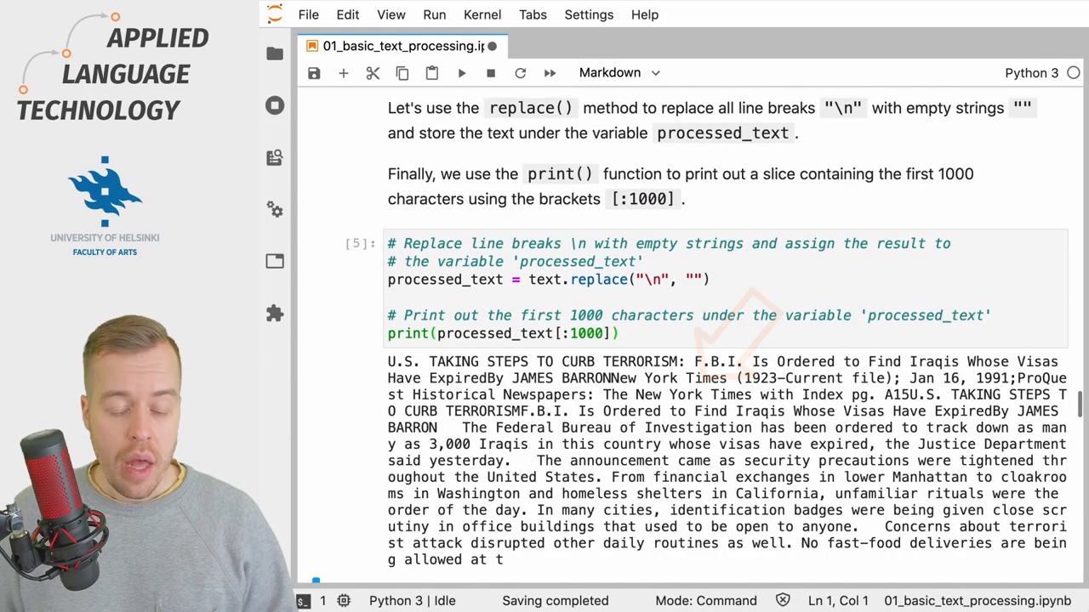
scroll("down", 3)
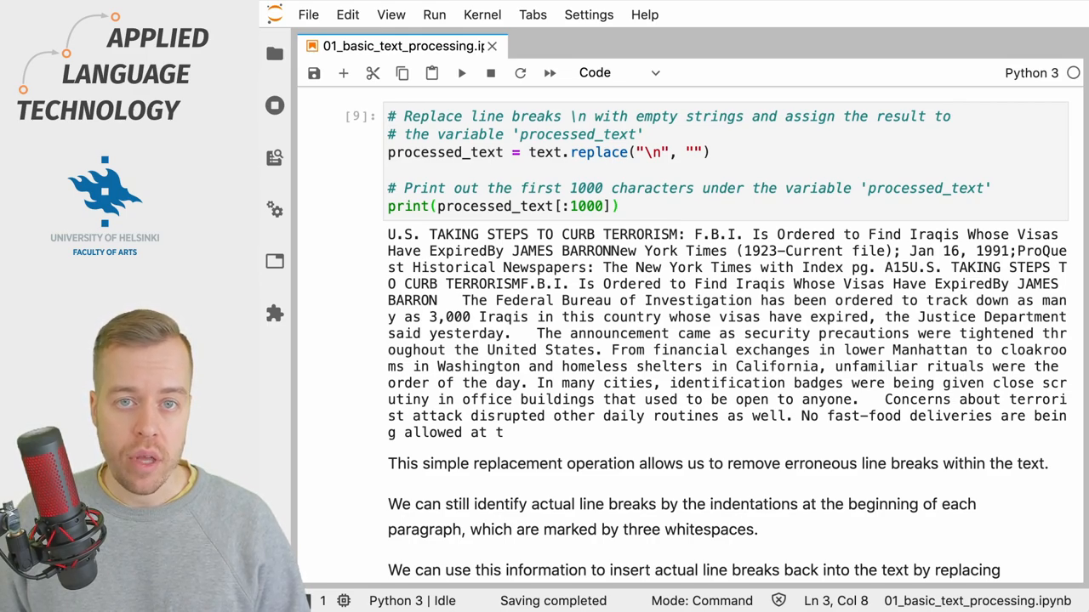
scroll("down", 3)
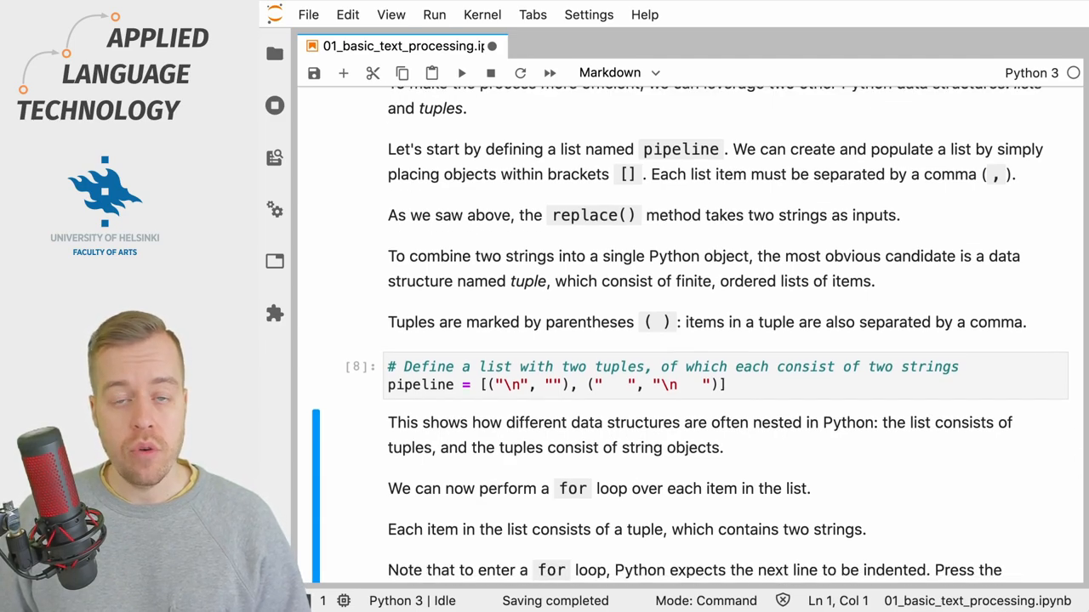
Scroll past the pipeline list of two replacement tuples to the for-loop cell
scroll("down", 3)
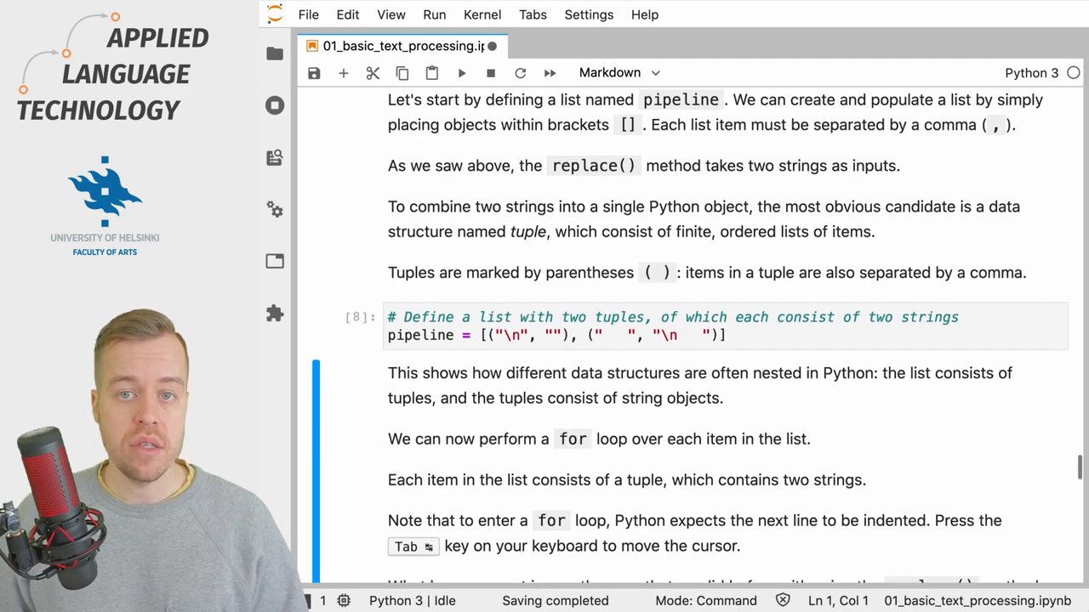
scroll("down", 3)
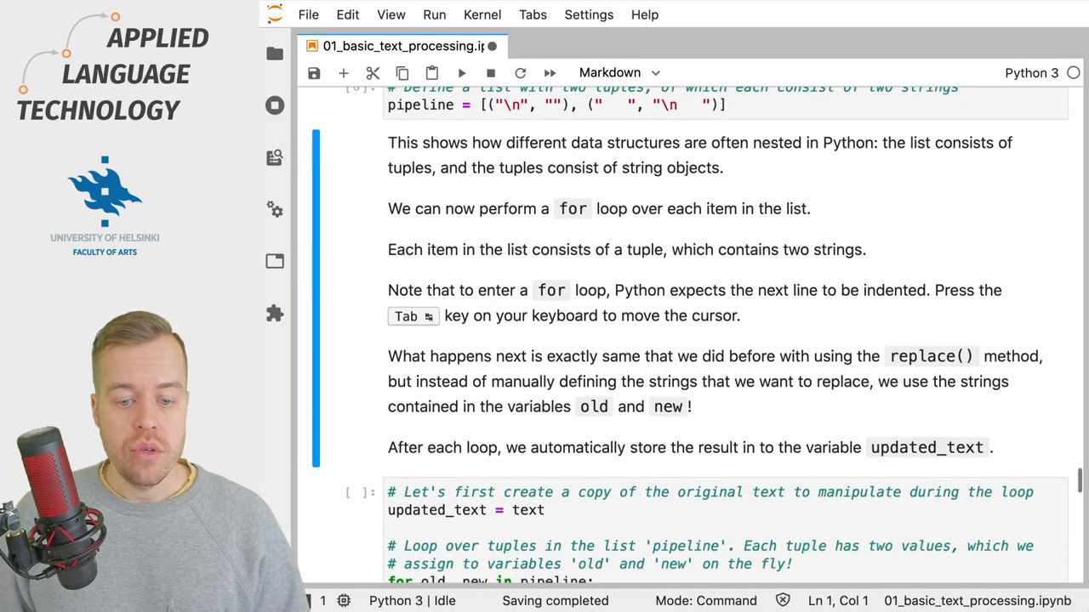
Scroll to the loop copying text into updated_text and applying replace(old, new) per tuple
scroll("down", 3)
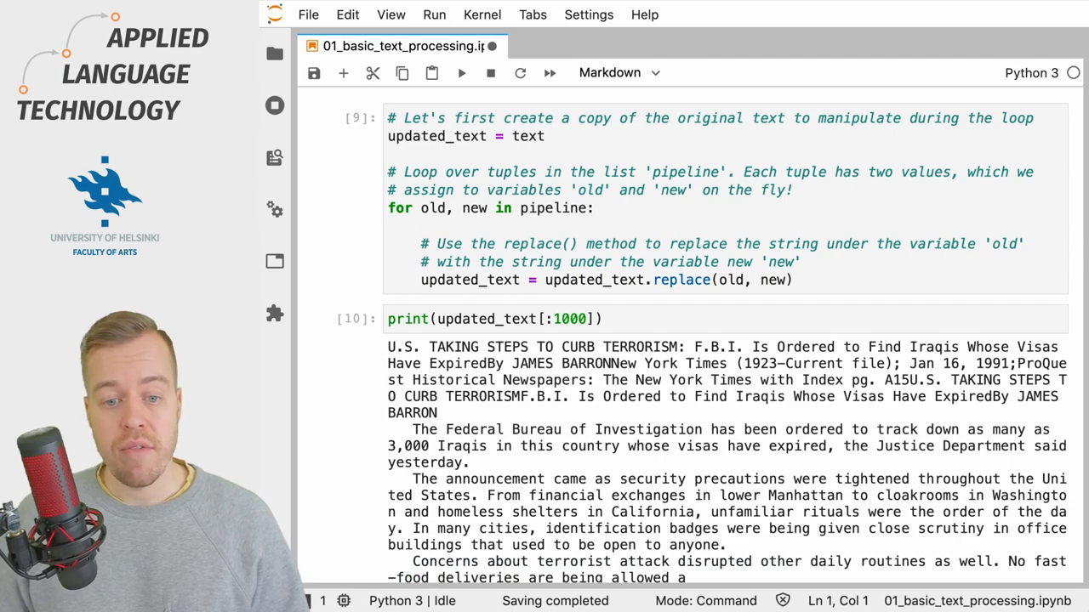
Scroll back to the printed updated_text[:1000] with paragraphs on separate lines
scroll("up", 3)
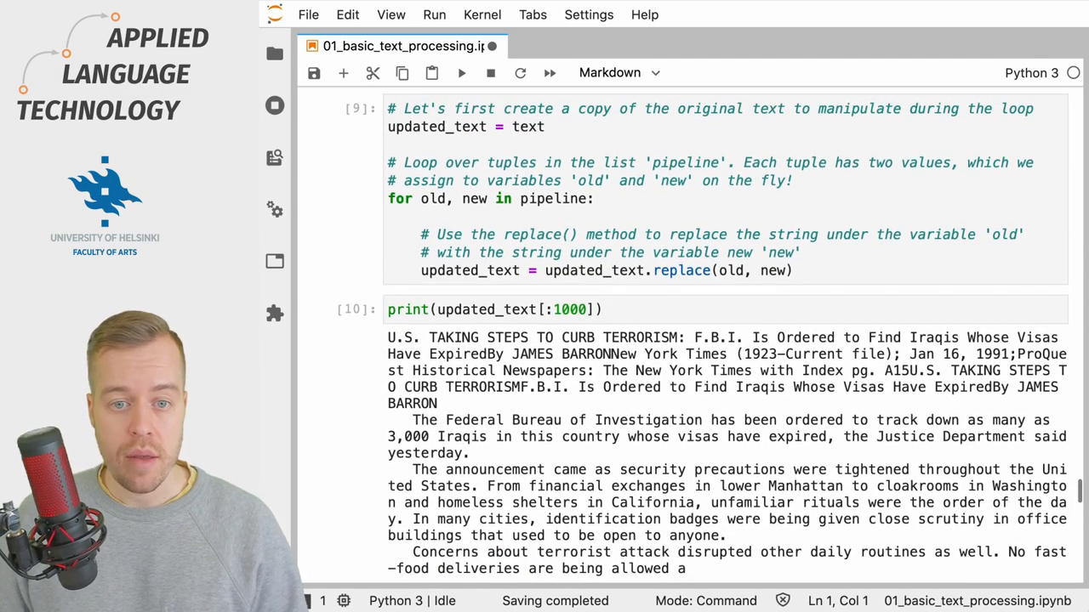